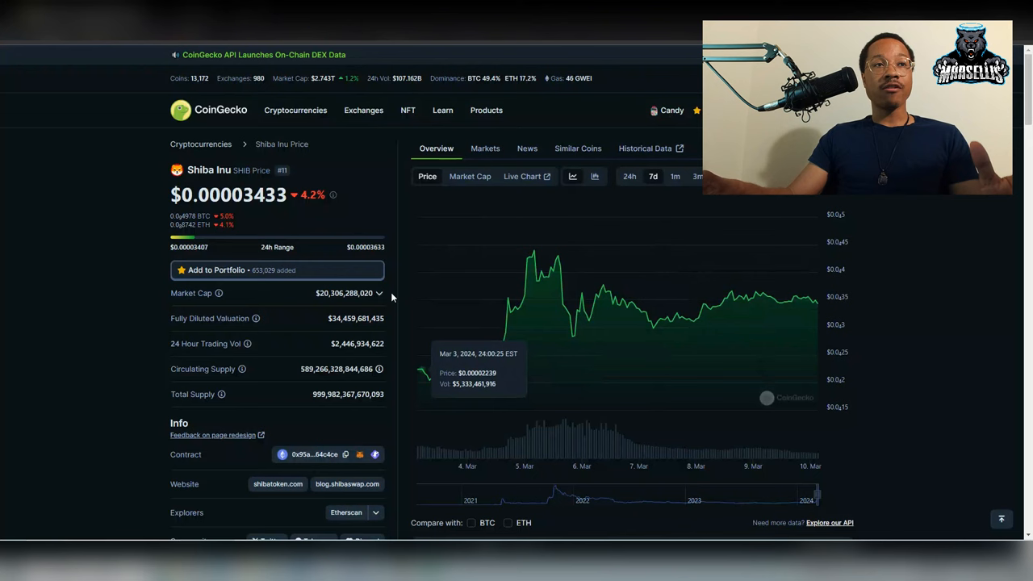
Browse CoinGecko's Shiba Inu page: stats, converter and allocation info
{"action": "scroll", "scroll_direction": "down", "scroll_amount": 3}
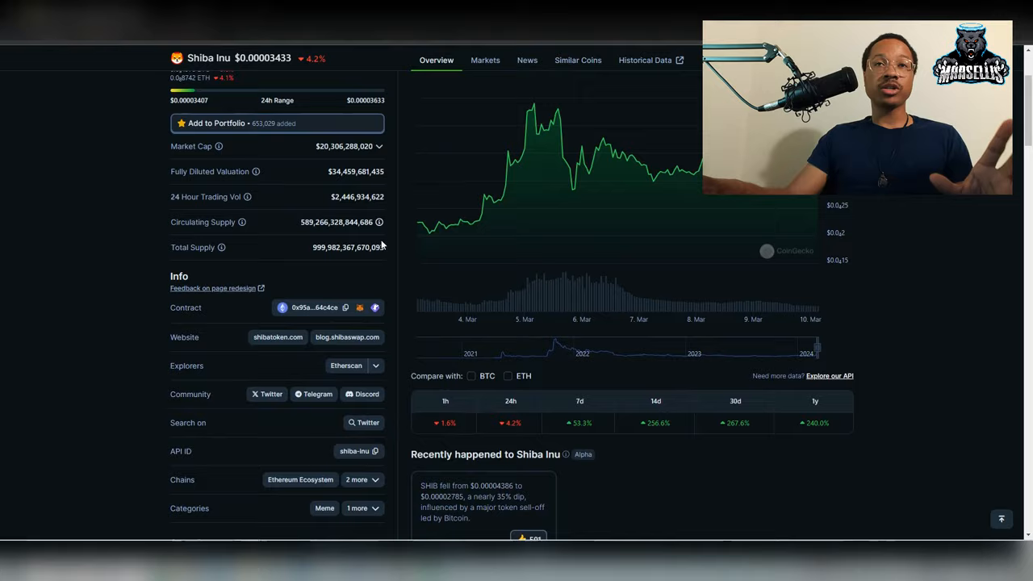
{"action": "scroll", "scroll_direction": "up", "scroll_amount": 3}
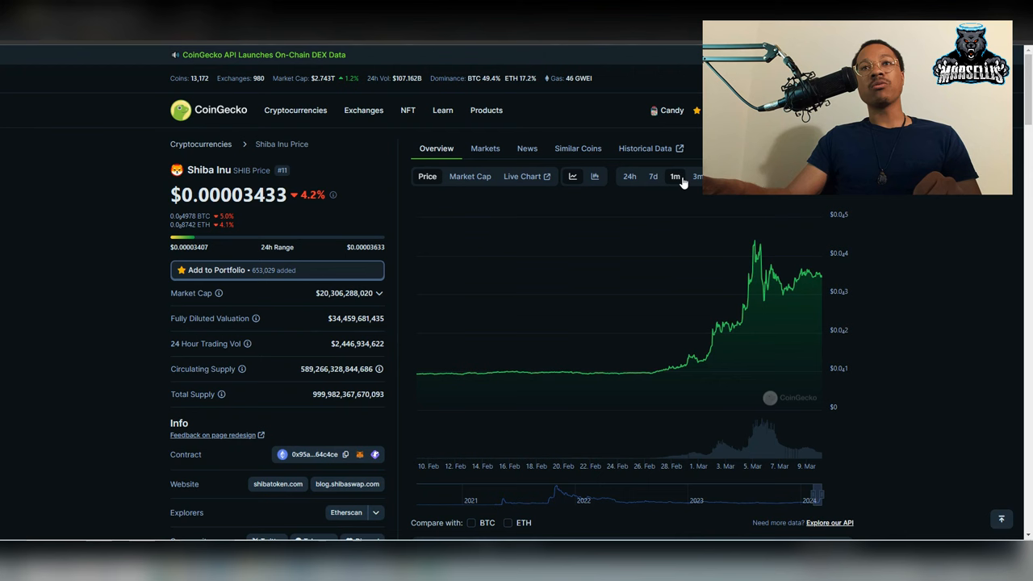
{"action": "scroll", "scroll_direction": "down", "scroll_amount": 3}
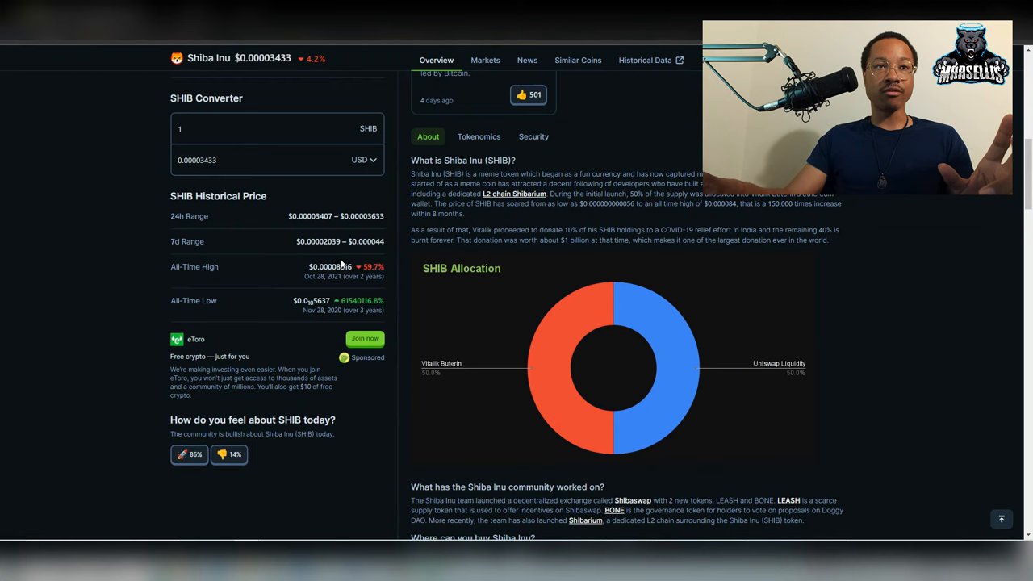
{"action": "scroll", "scroll_direction": "up", "scroll_amount": 3}
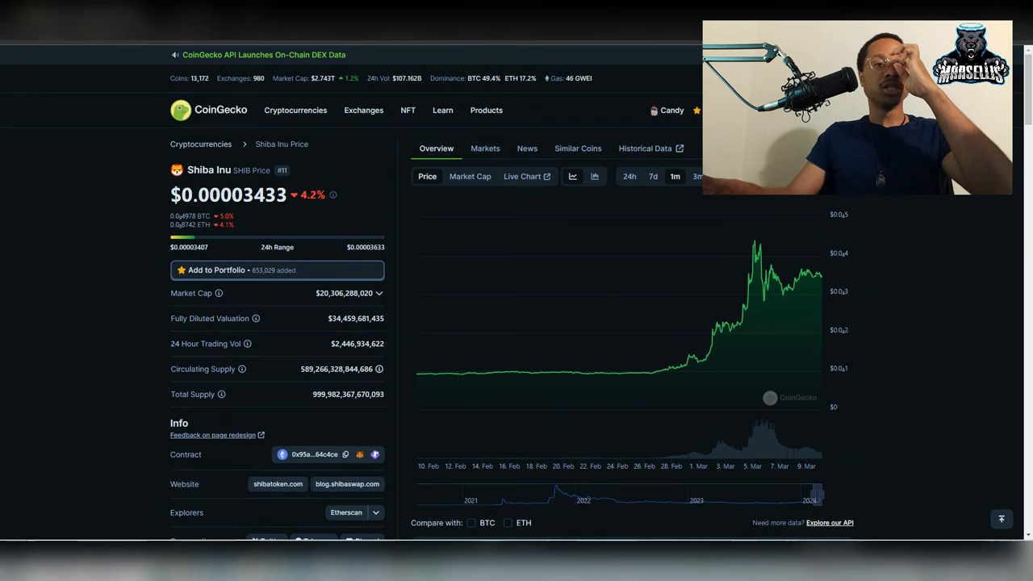
{"action": "left_click", "coordinate": [653, 176]}
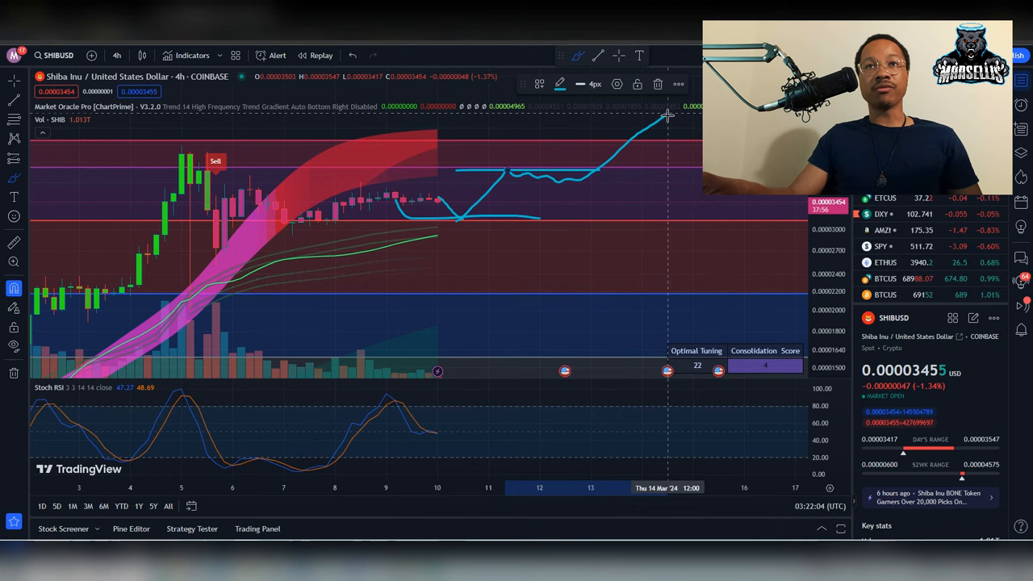
{"action": "mouse_move", "coordinate": [569, 143]}
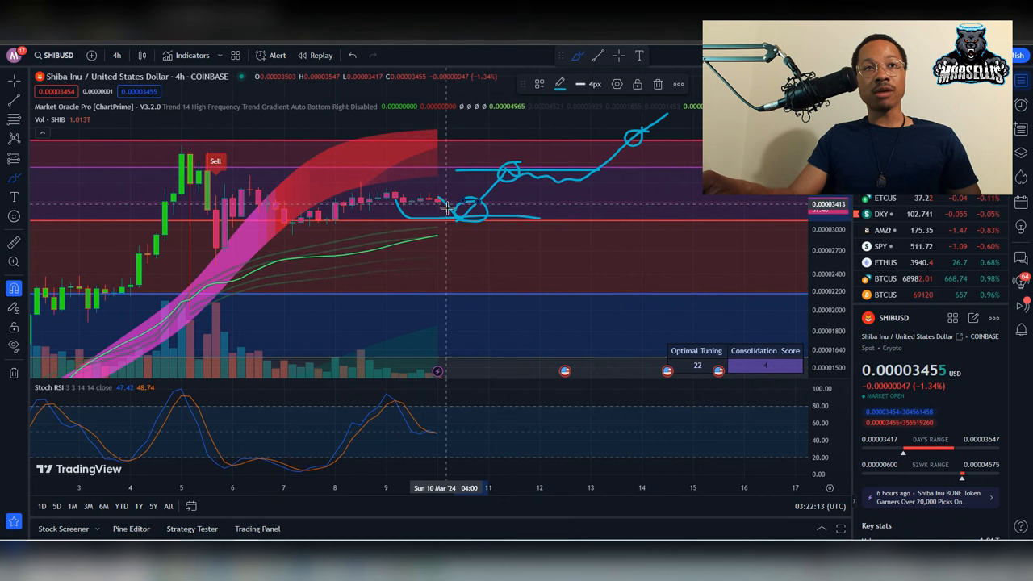
{"action": "mouse_move", "coordinate": [563, 162]}
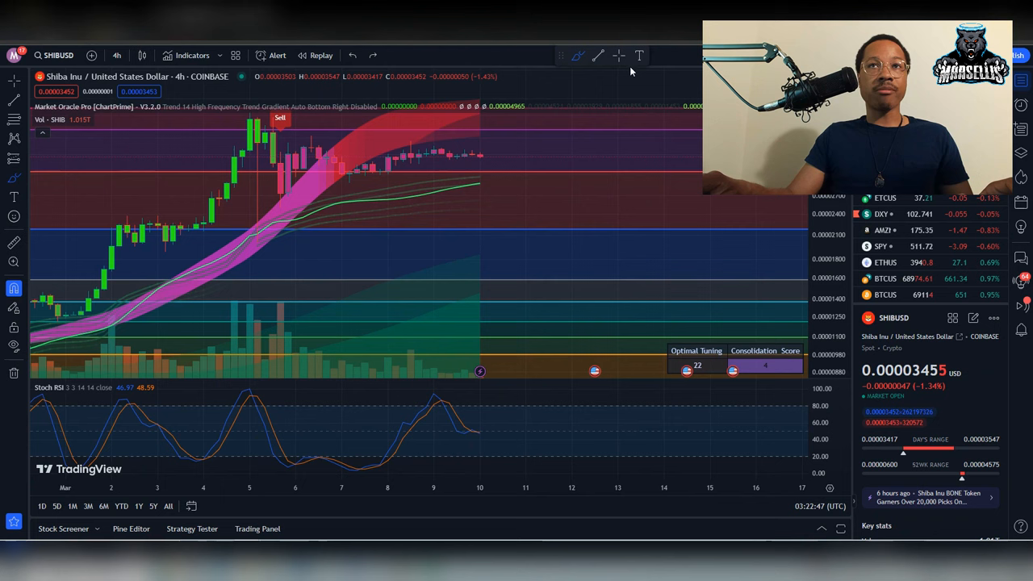
{"action": "mouse_move", "coordinate": [533, 128]}
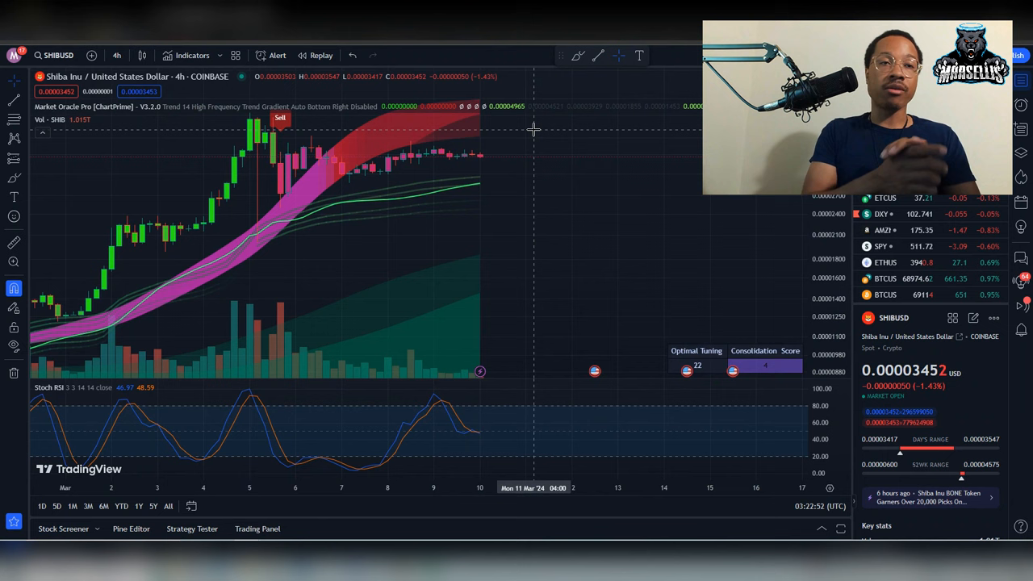
{"action": "mouse_move", "coordinate": [474, 234]}
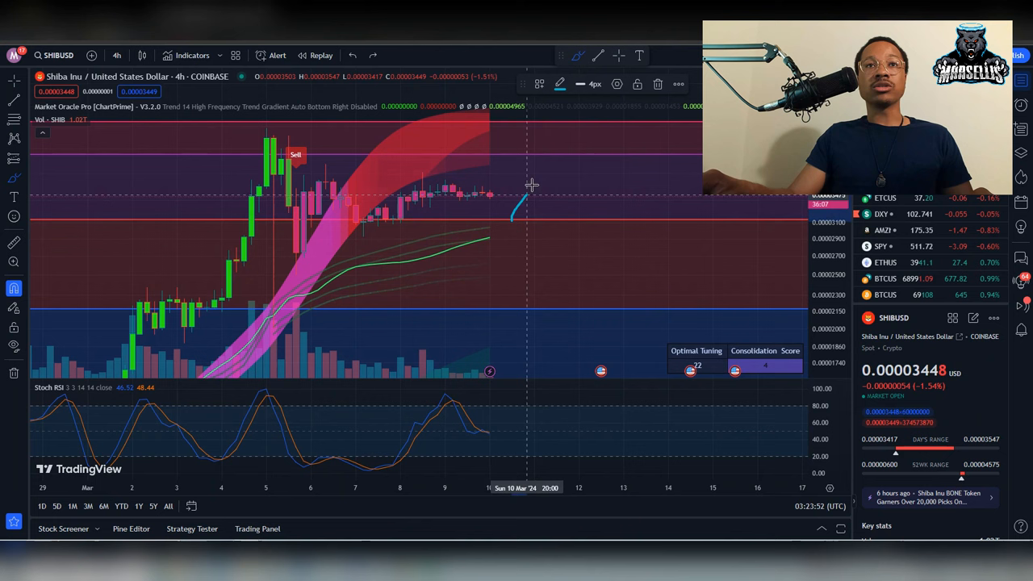
Draw a rising projected path from the latest SHIBUSD candle toward the upper Fibonacci level
{"action": "left_click_drag", "start_coordinate": [512, 218], "coordinate": [654, 149]}
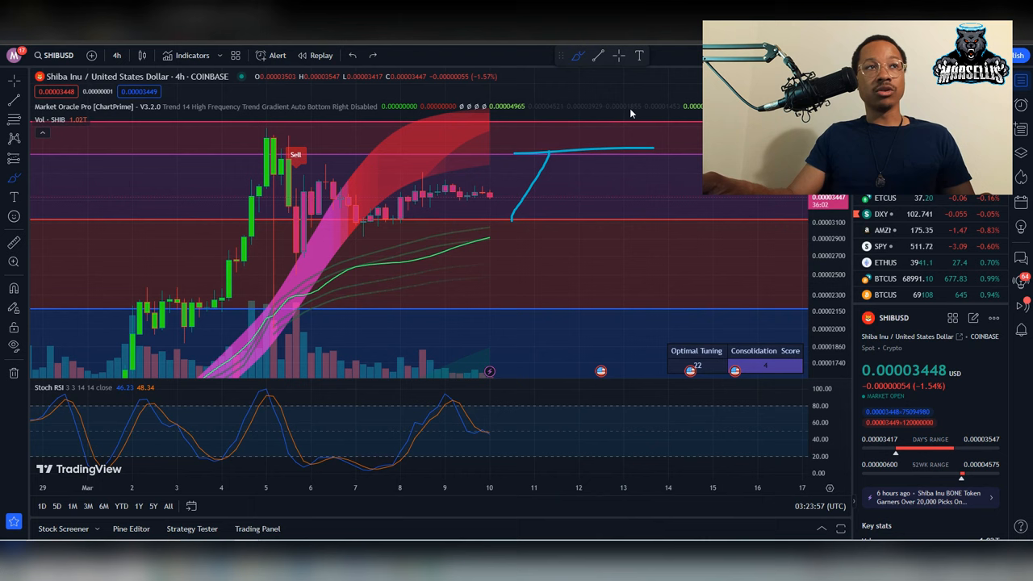
{"action": "left_click", "coordinate": [116, 55]}
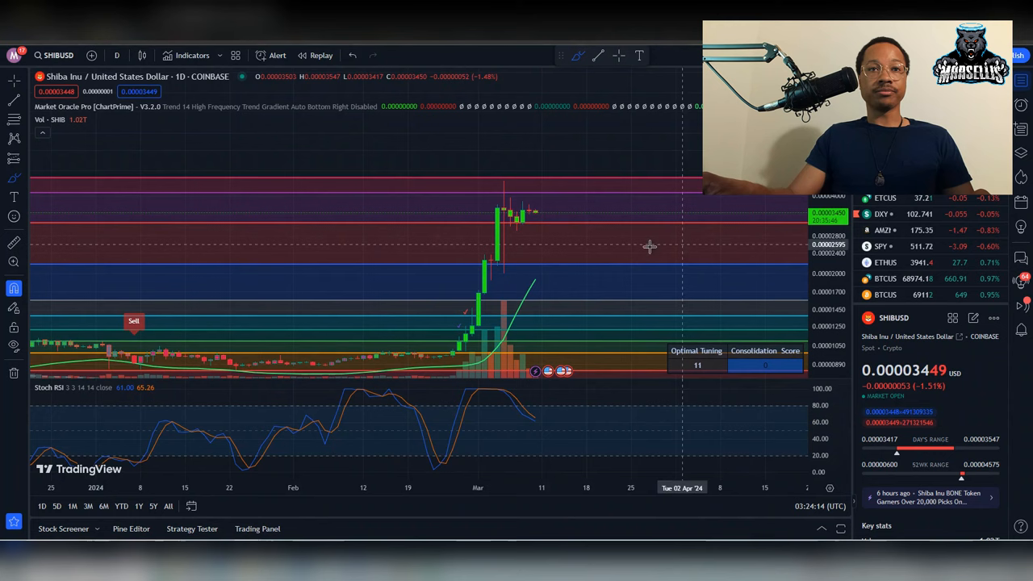
Switch the SHIBUSD chart interval with the top-toolbar timeframe selector
{"action": "left_click", "coordinate": [117, 55]}
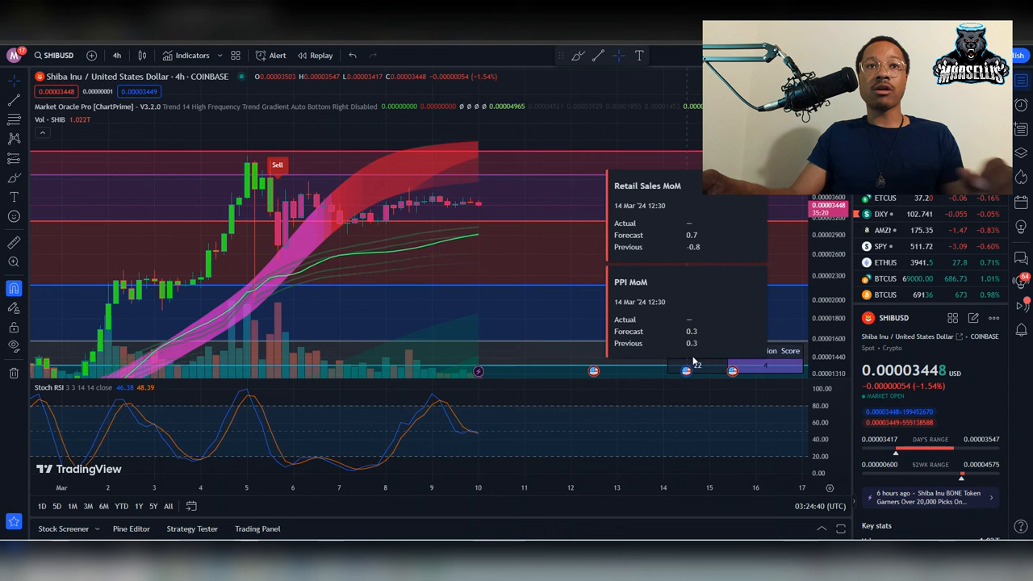
{"action": "mouse_move", "coordinate": [709, 372]}
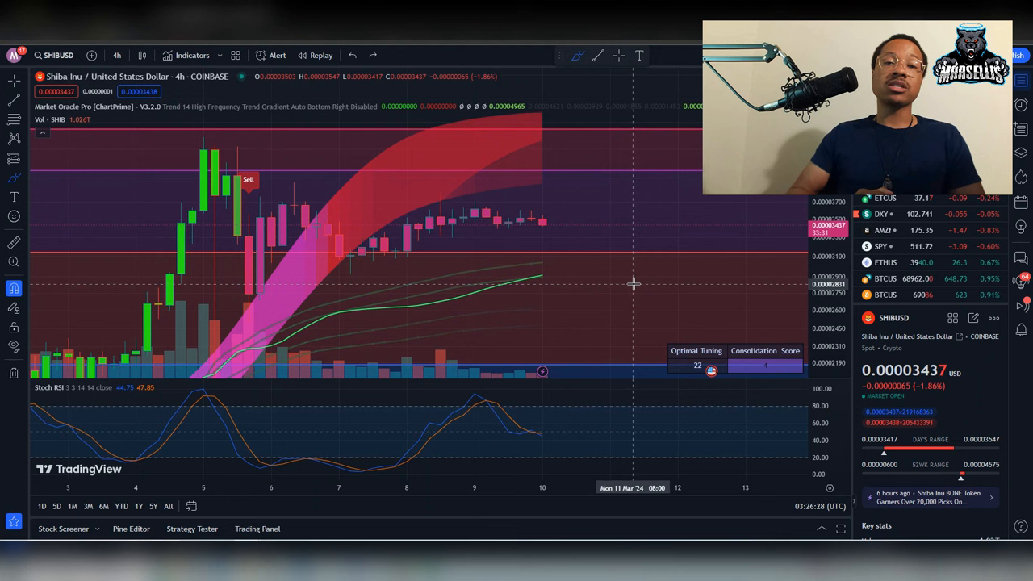
{"action": "mouse_move", "coordinate": [611, 273]}
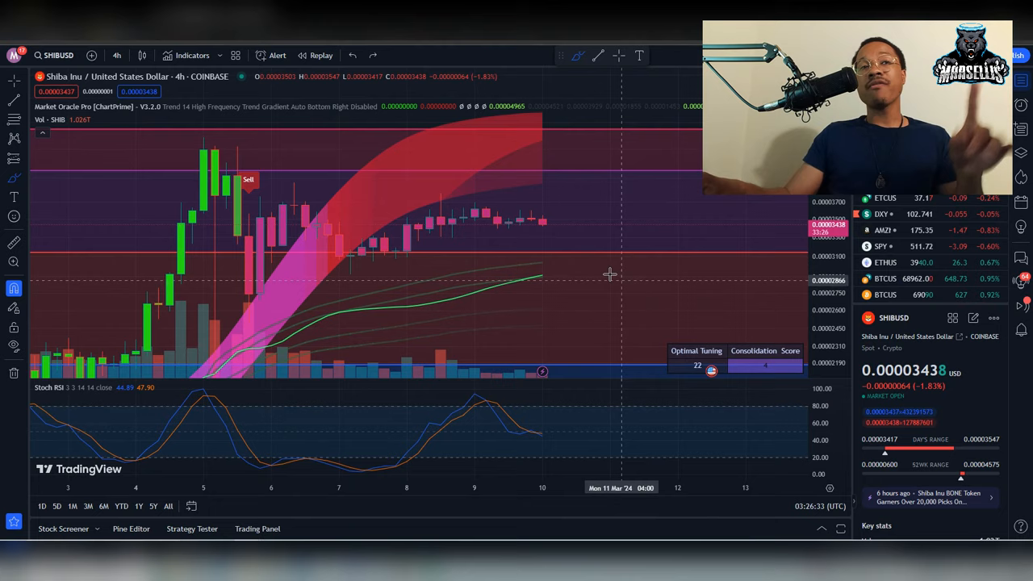